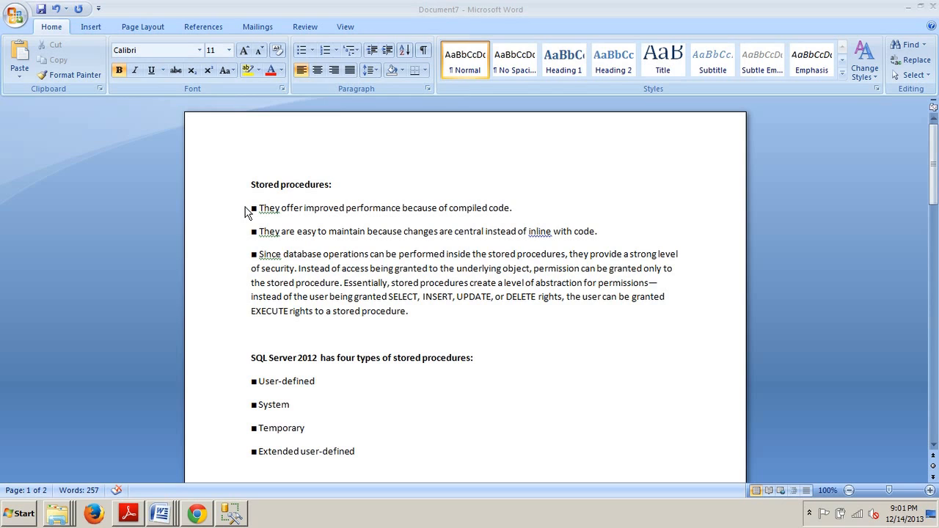
mouse_move(6, 330)
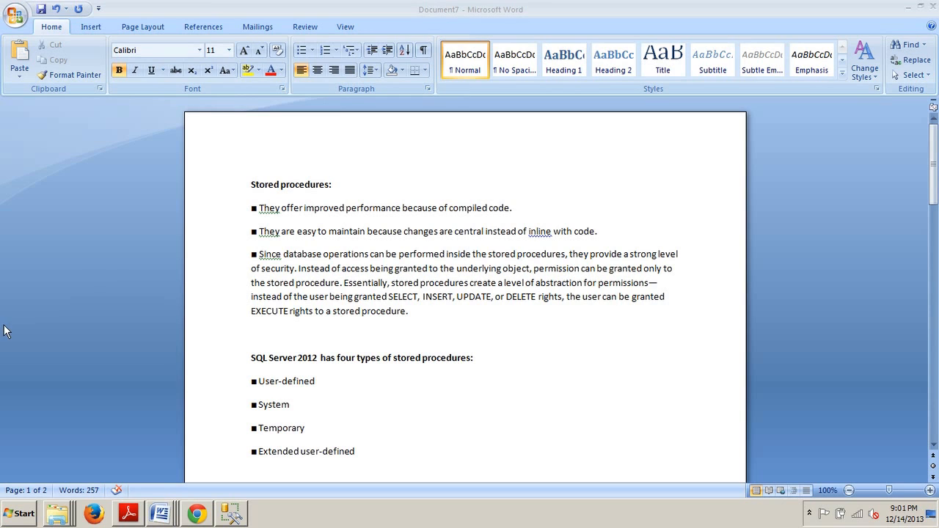
mouse_move(279, 410)
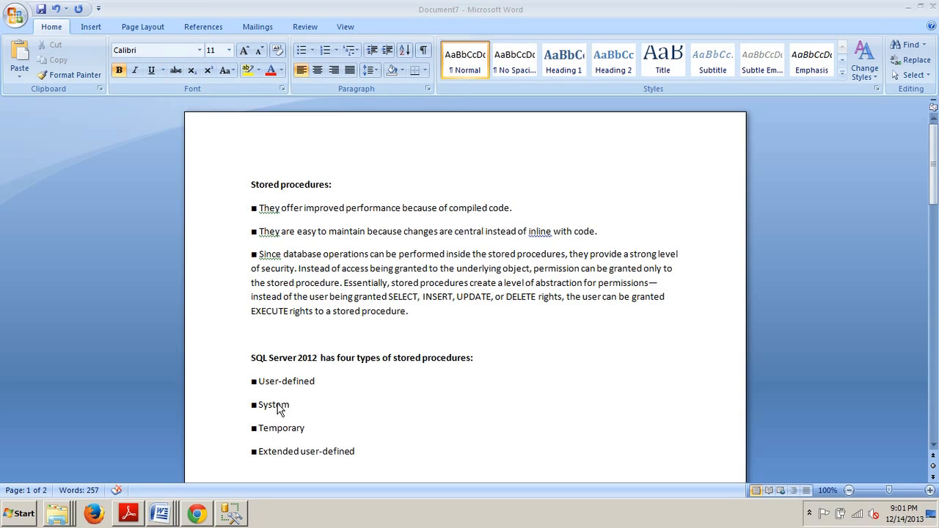
mouse_move(377, 446)
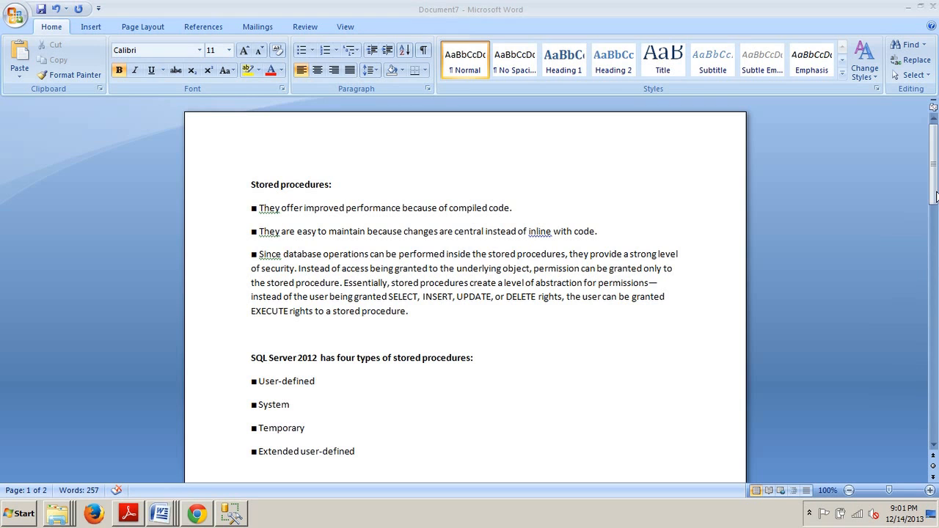
Scroll the Word notes to the '-- Stored Procedure Syntax' block ending with ENCRYPTION, RECOMPILE, EXECUTE AS
scroll("down", 3)
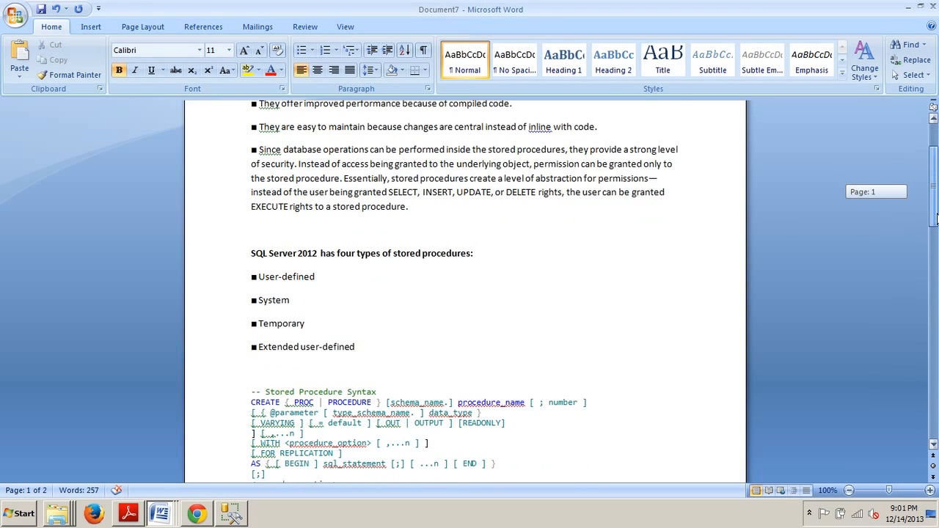
scroll("down", 3)
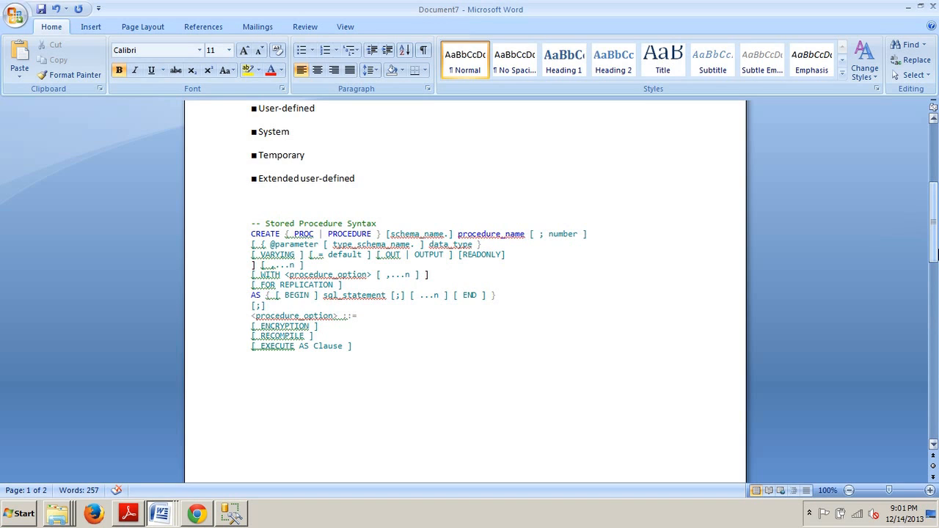
scroll("down", 3)
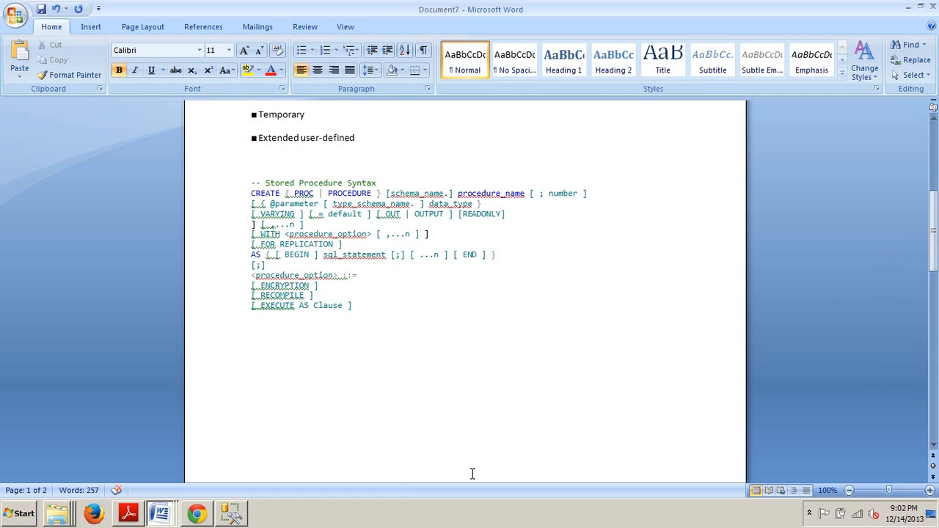
In SSMS, expand Databases > AdventureWorks2012 > Programmability and select Stored Procedures
left_click(229, 513)
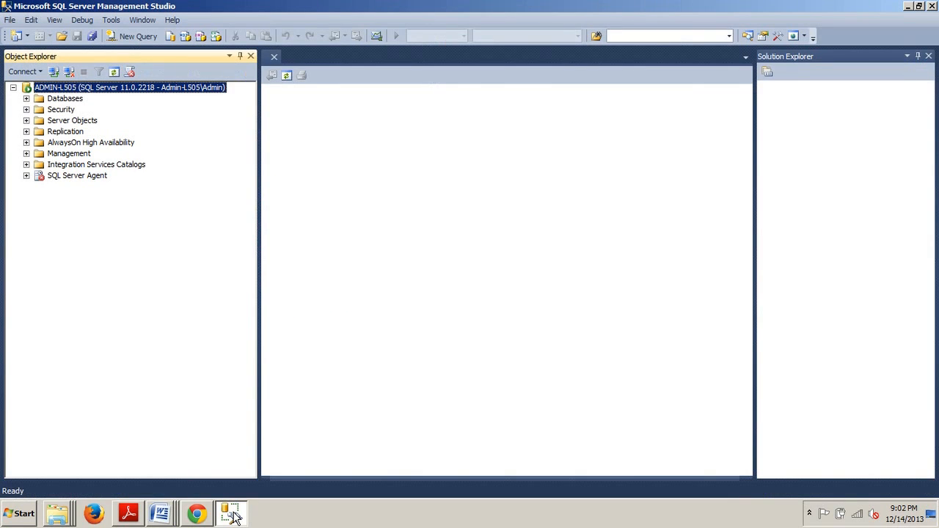
mouse_move(173, 327)
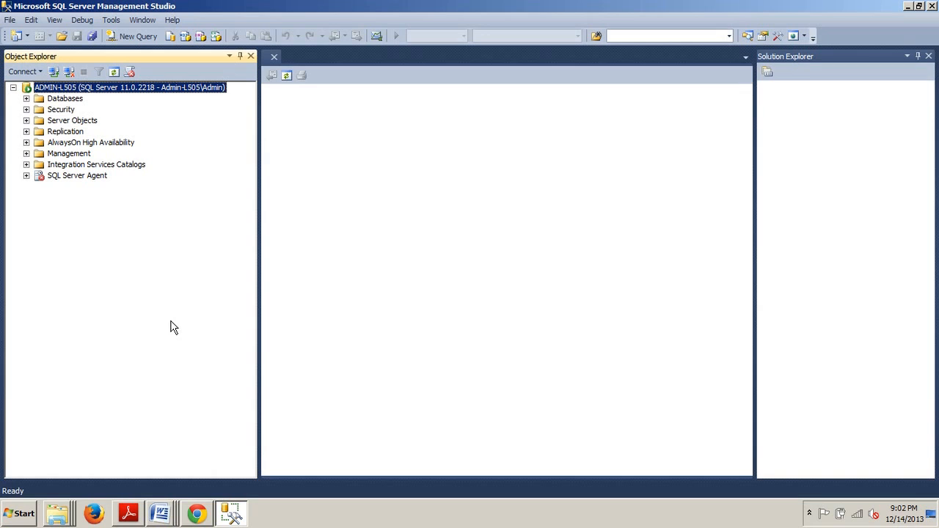
mouse_move(139, 244)
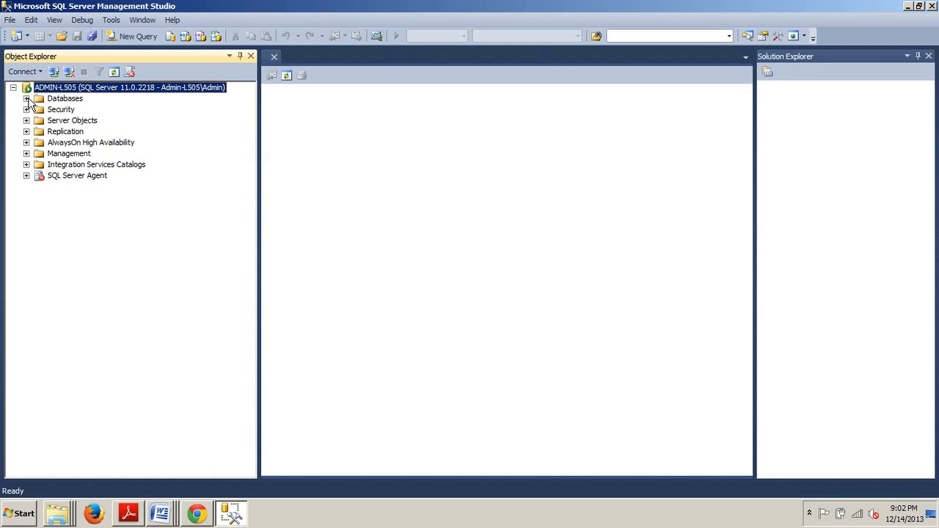
left_click(27, 98)
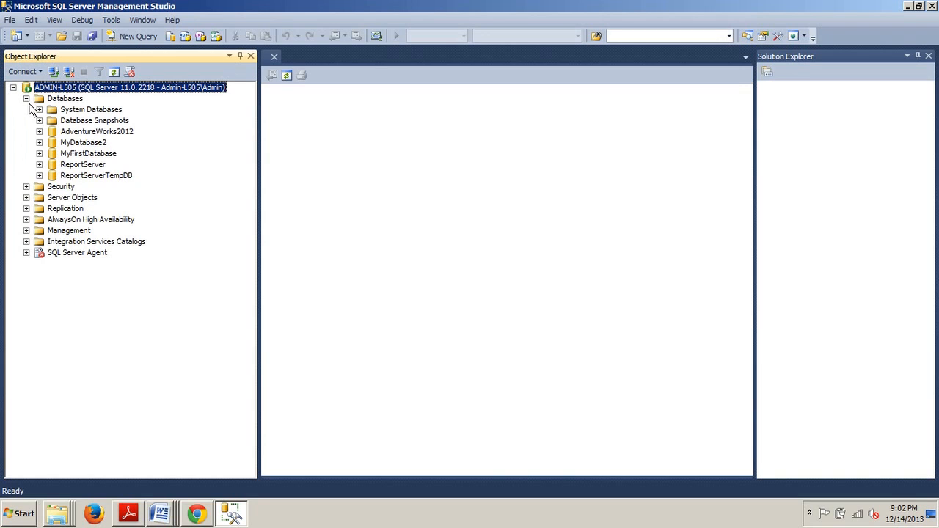
left_click(40, 132)
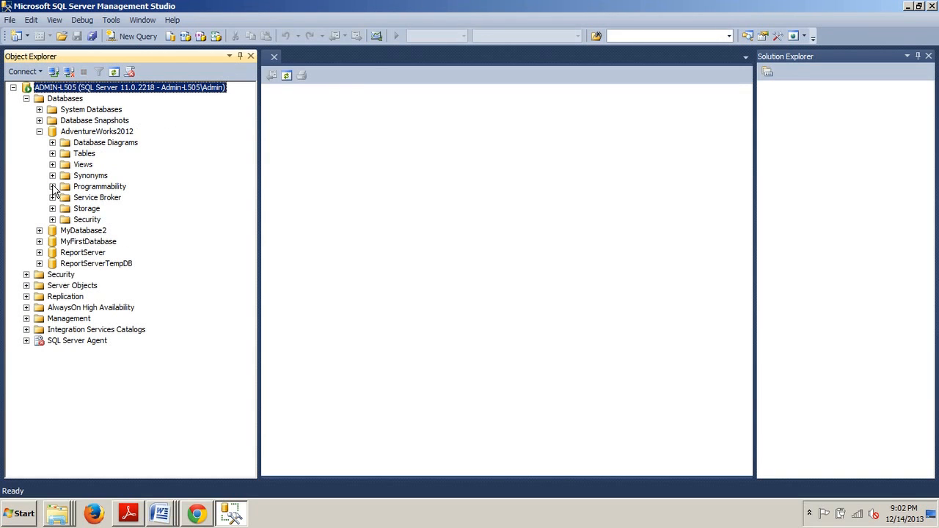
left_click(52, 186)
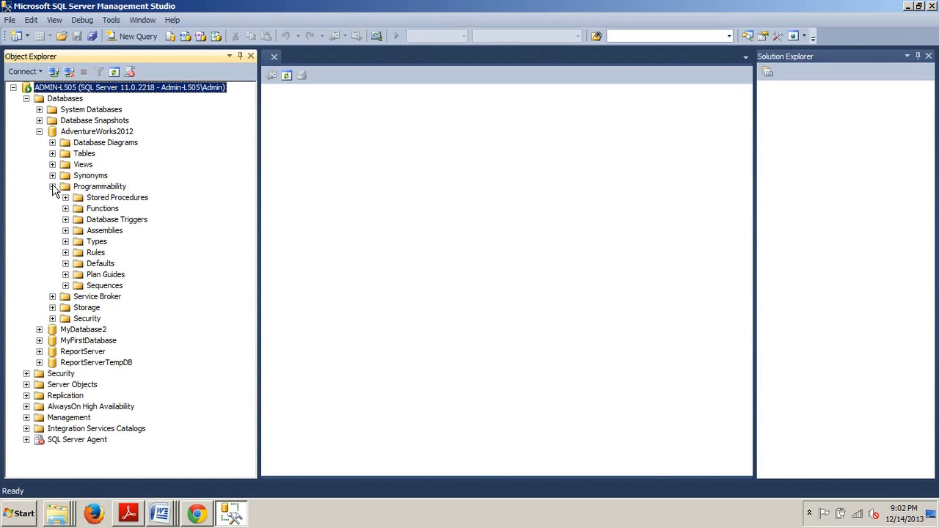
left_click(117, 197)
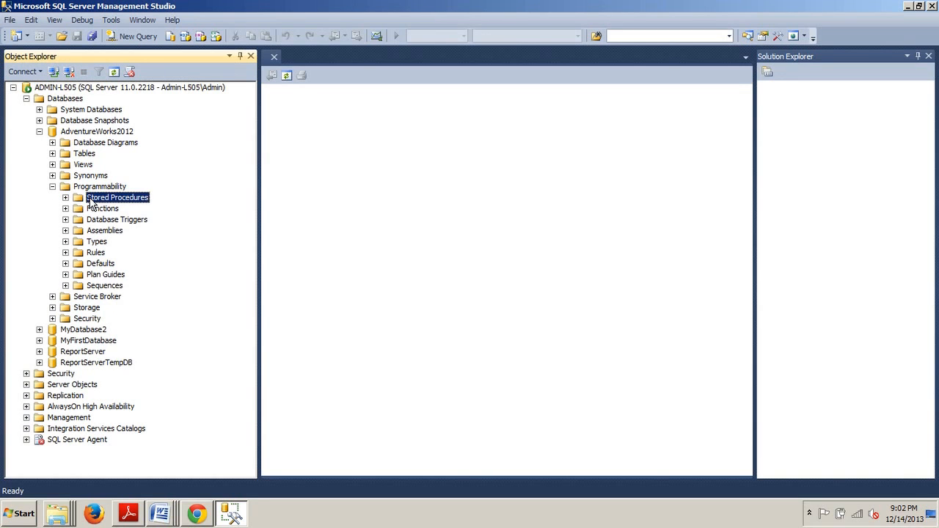
Start a New Stored Procedure from the Stored Procedures folder's context menu
right_click(116, 197)
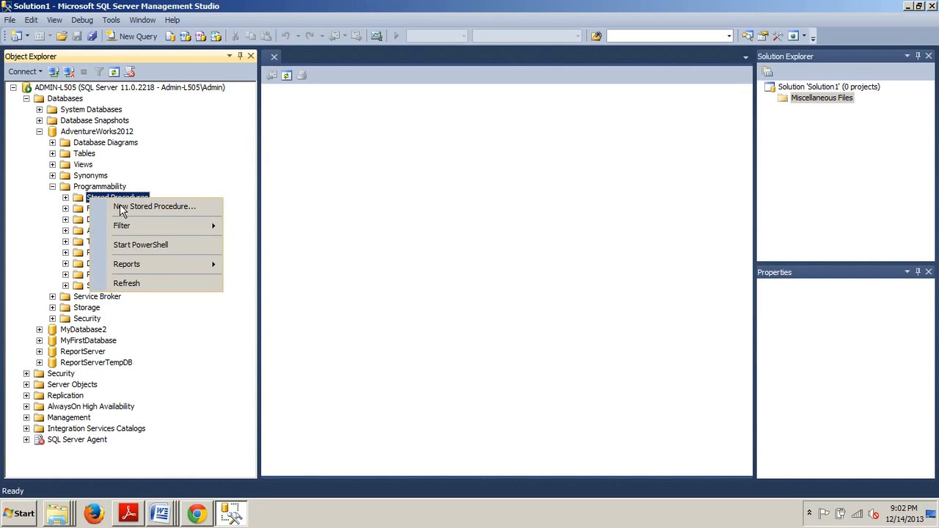
left_click(156, 206)
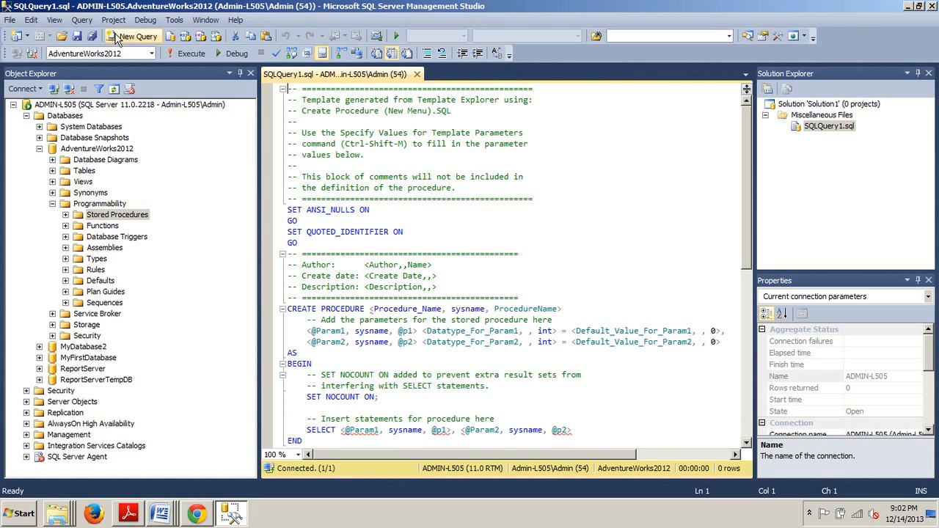
Open blank query SQLQuery2.sql on AdventureWorks2012, then return to the Word notes
left_click(138, 36)
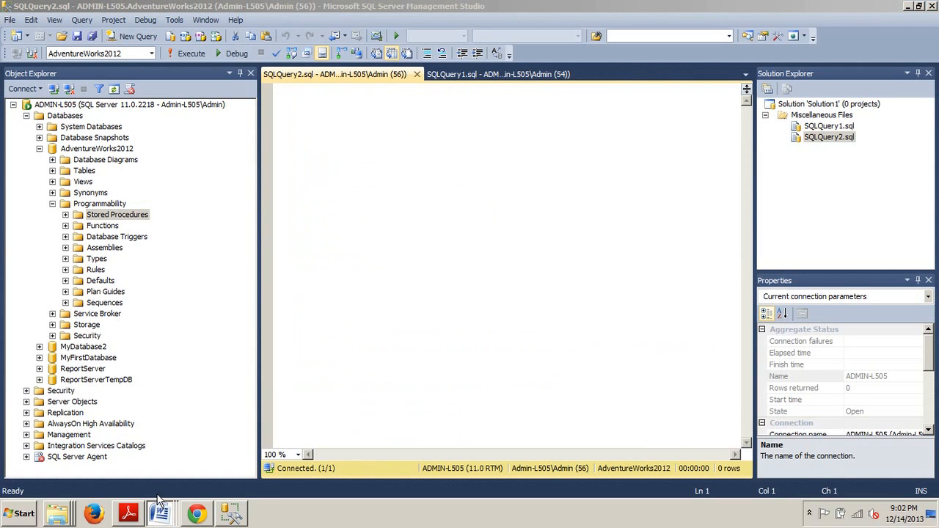
left_click(162, 513)
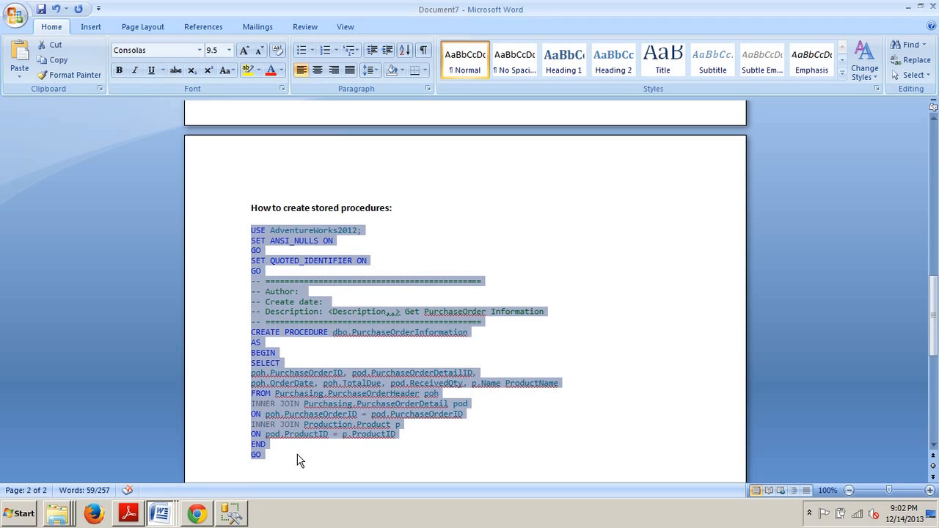
left_click(226, 513)
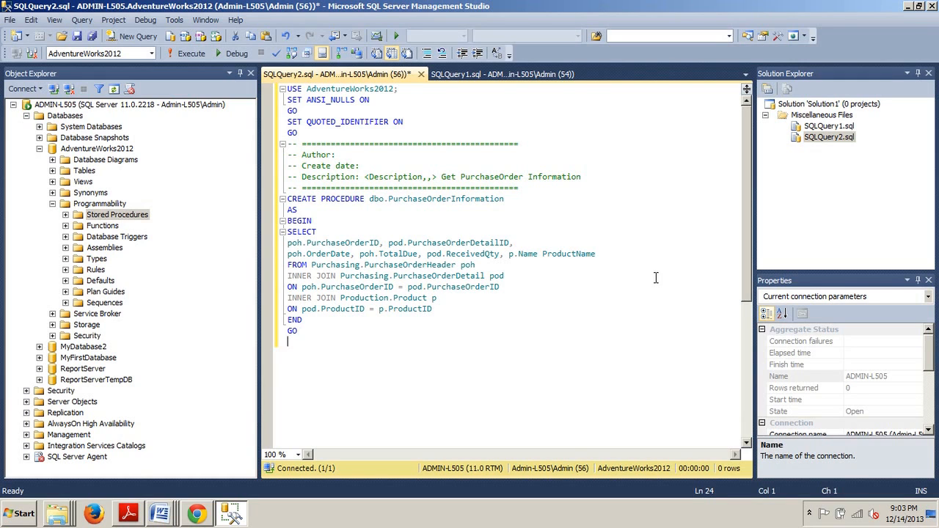
mouse_move(523, 219)
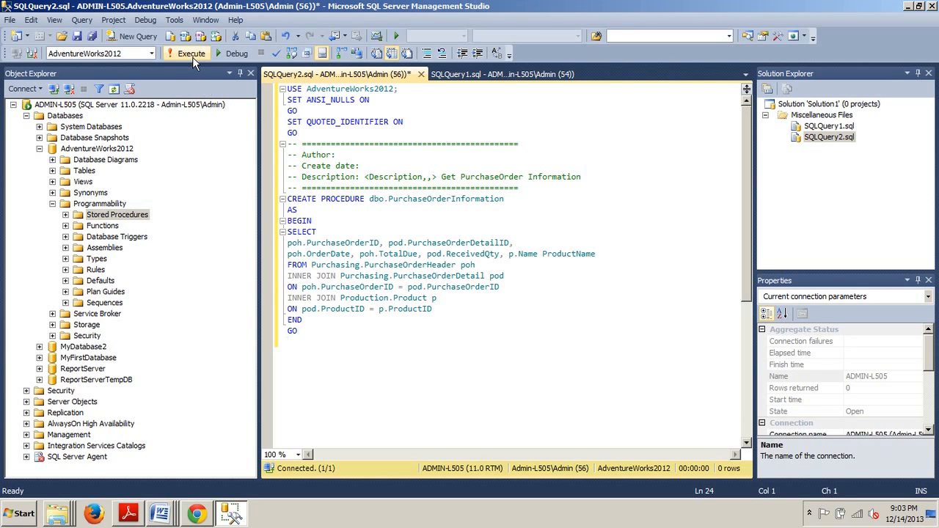
Execute the PurchaseOrderInformation script and expand Stored Procedures to find dbo.PurchaseOrderInformation
left_click(185, 53)
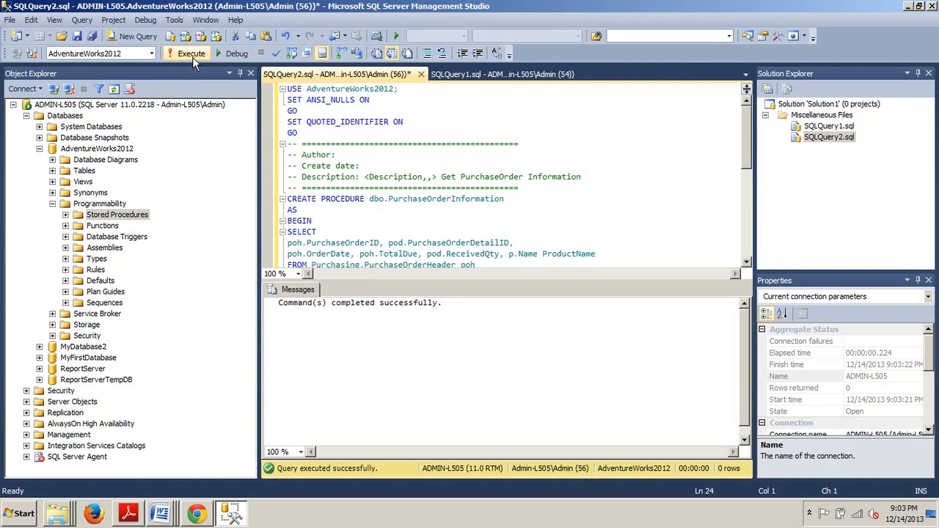
mouse_move(68, 219)
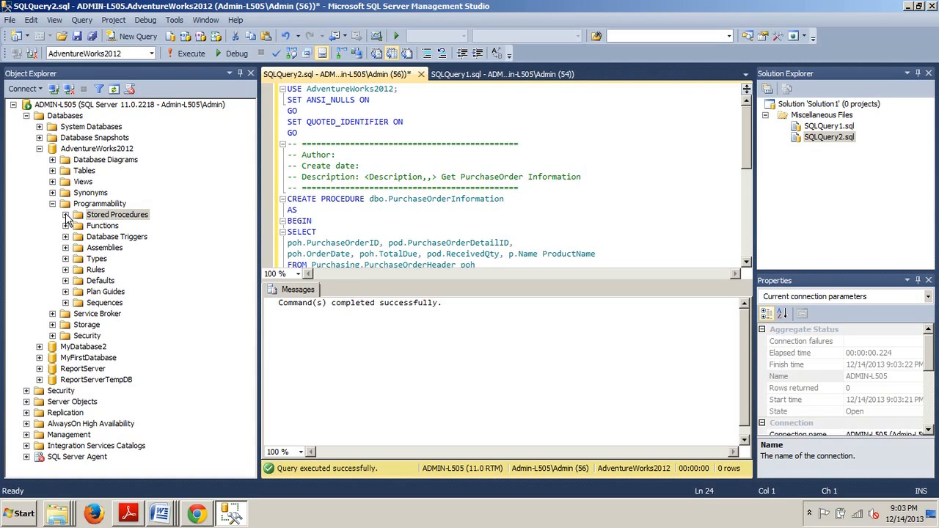
left_click(66, 215)
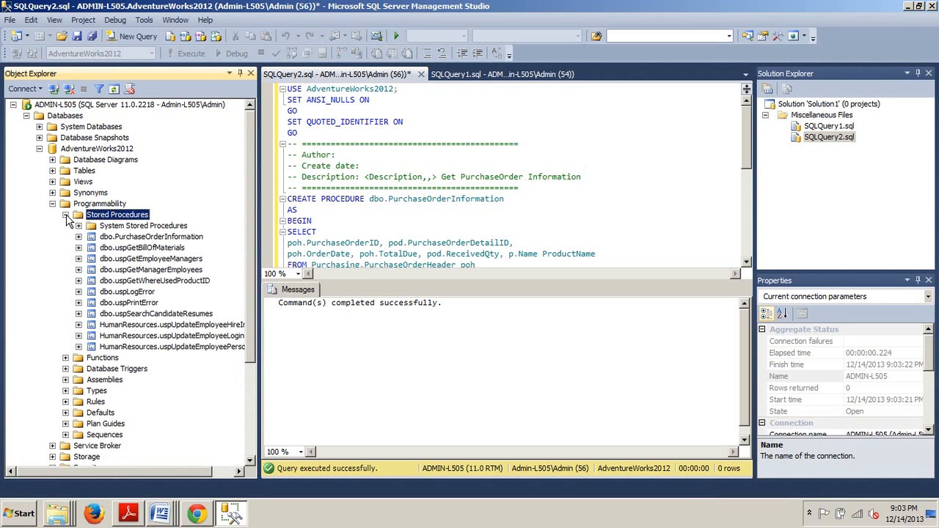